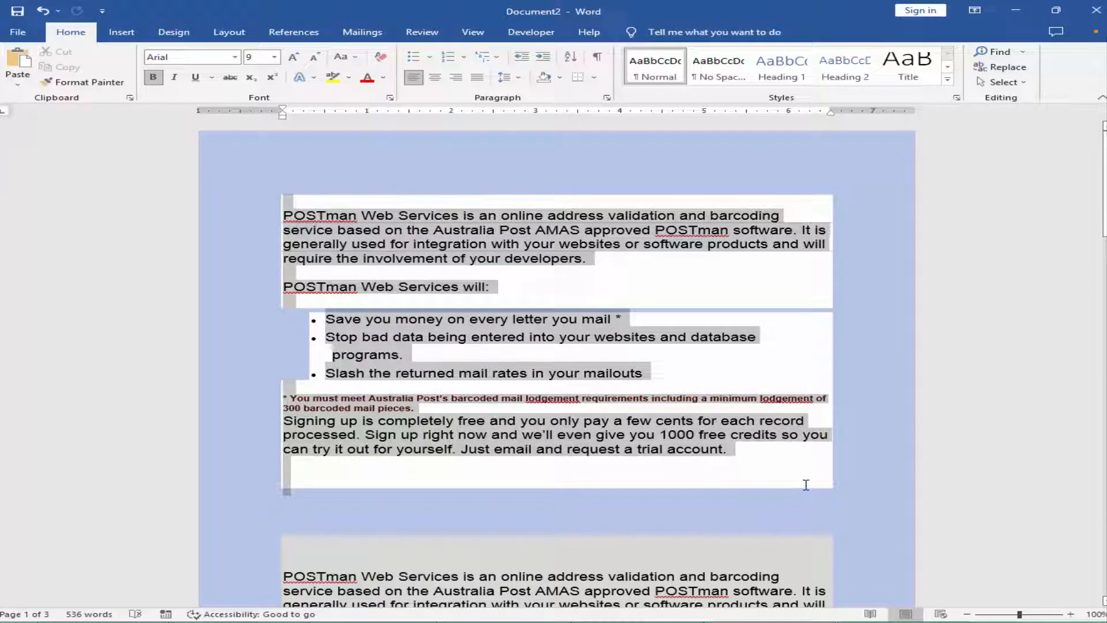
Clear all formatting from the selected pasted web text and scroll through it
left_click(70, 31)
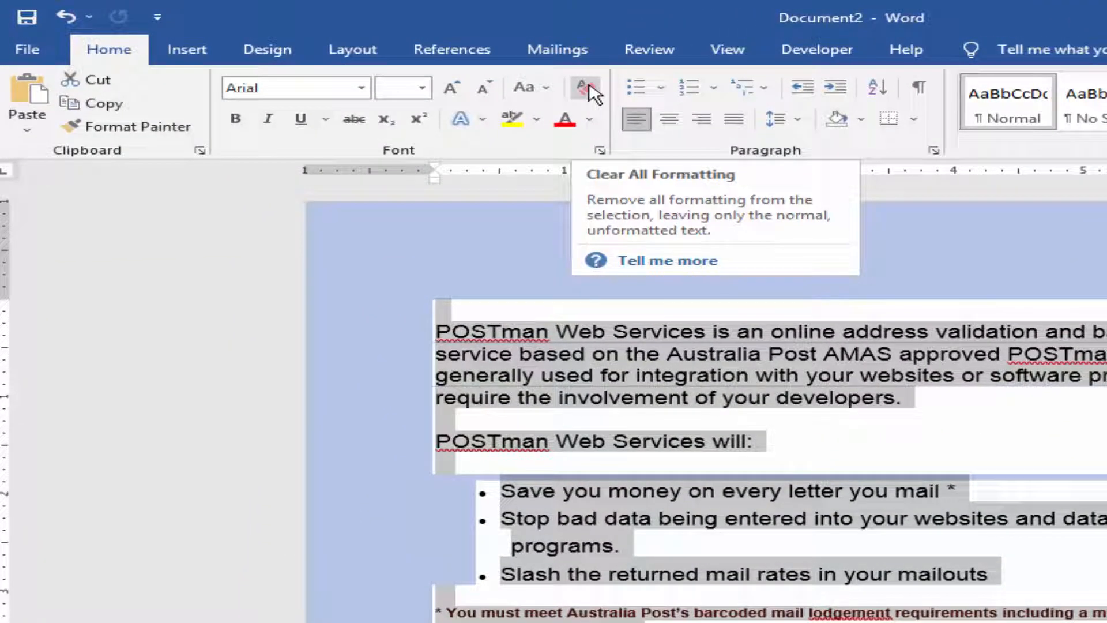
left_click(586, 88)
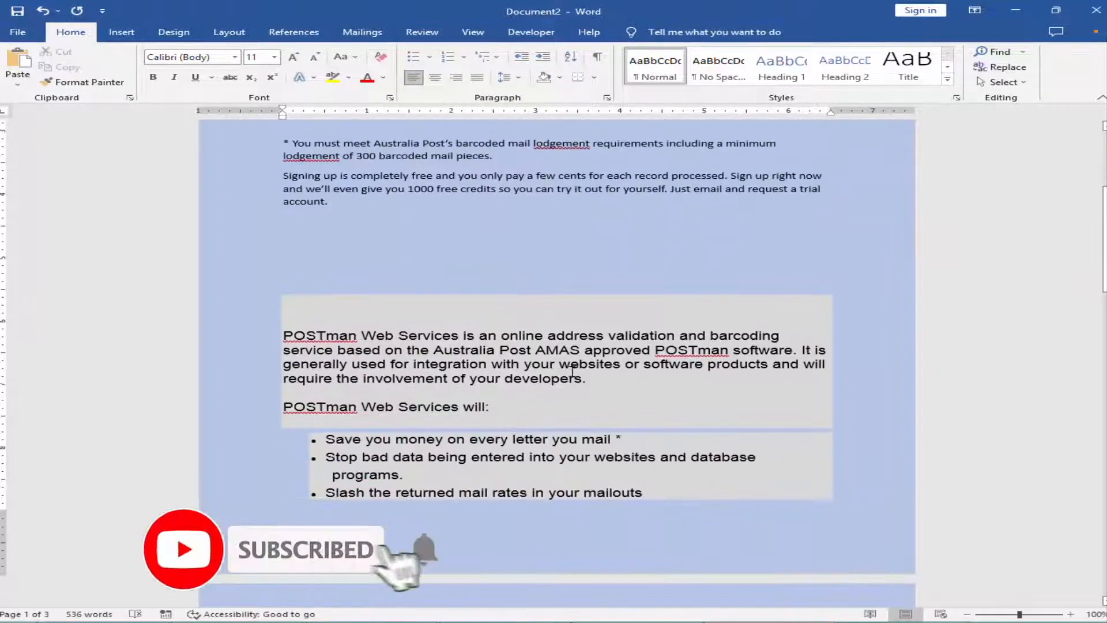
scroll("down", 3)
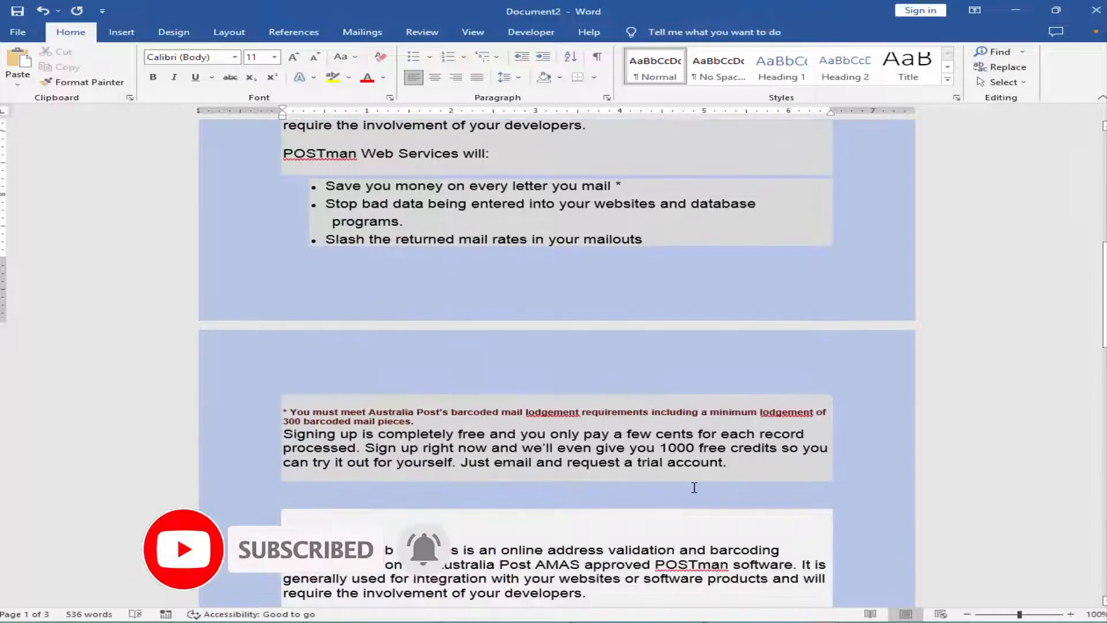
scroll("down", 3)
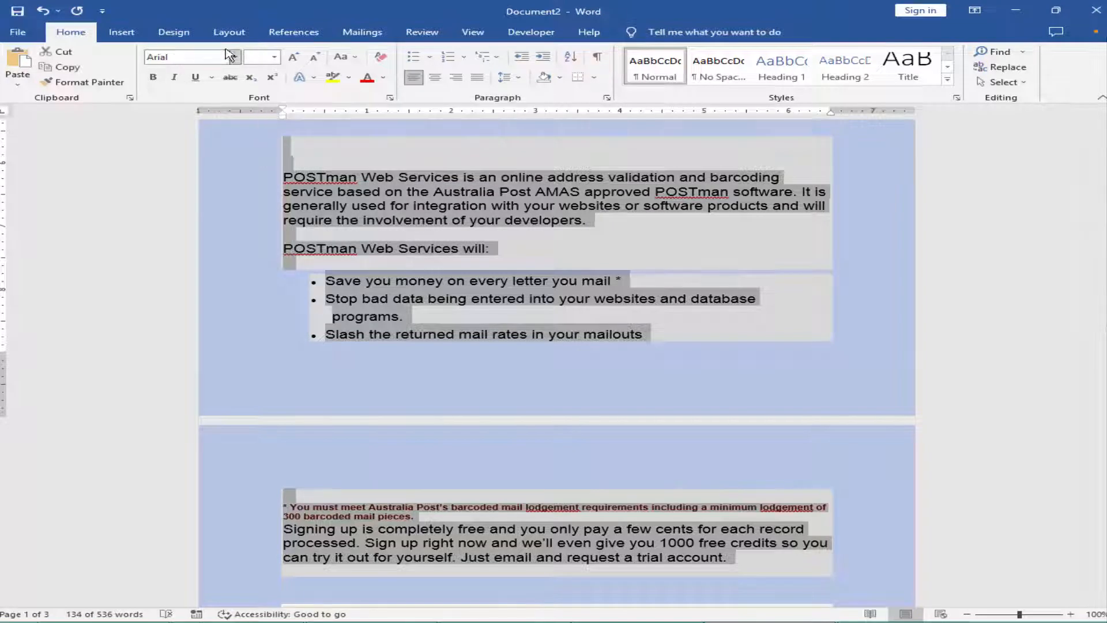
Set the paragraph shading fill to No Color via Page Setup's Borders and Shading
left_click(228, 32)
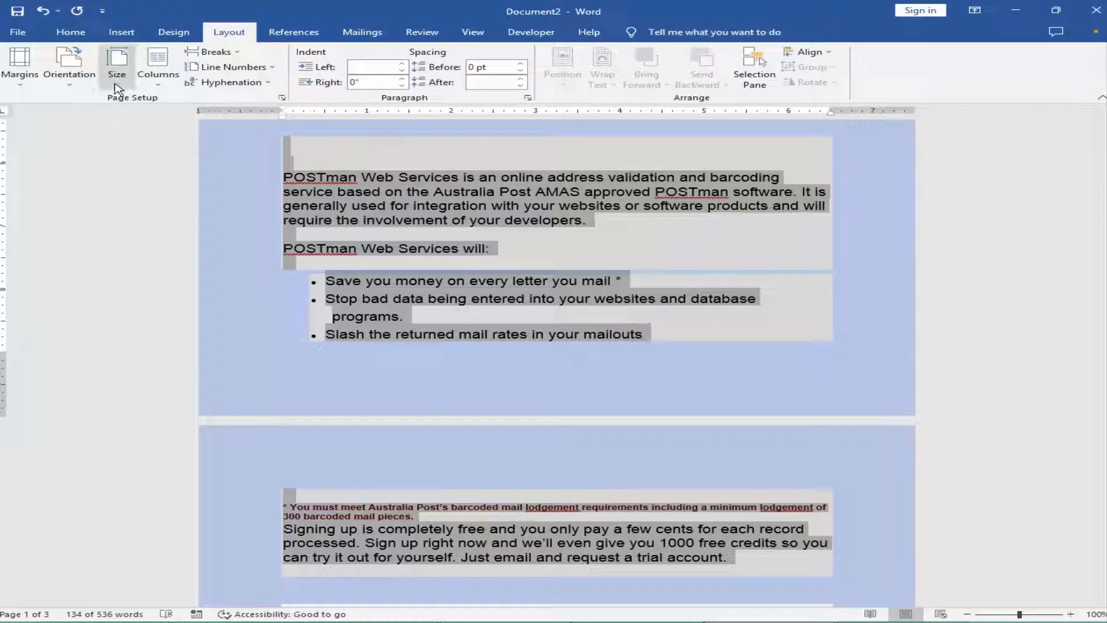
left_click(117, 63)
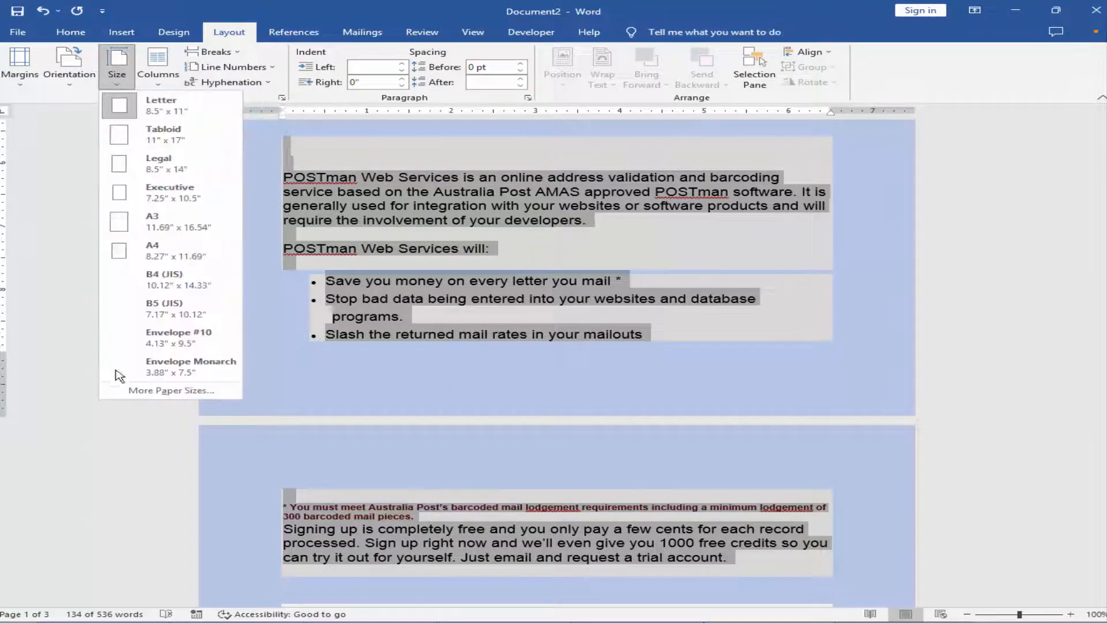
left_click(170, 390)
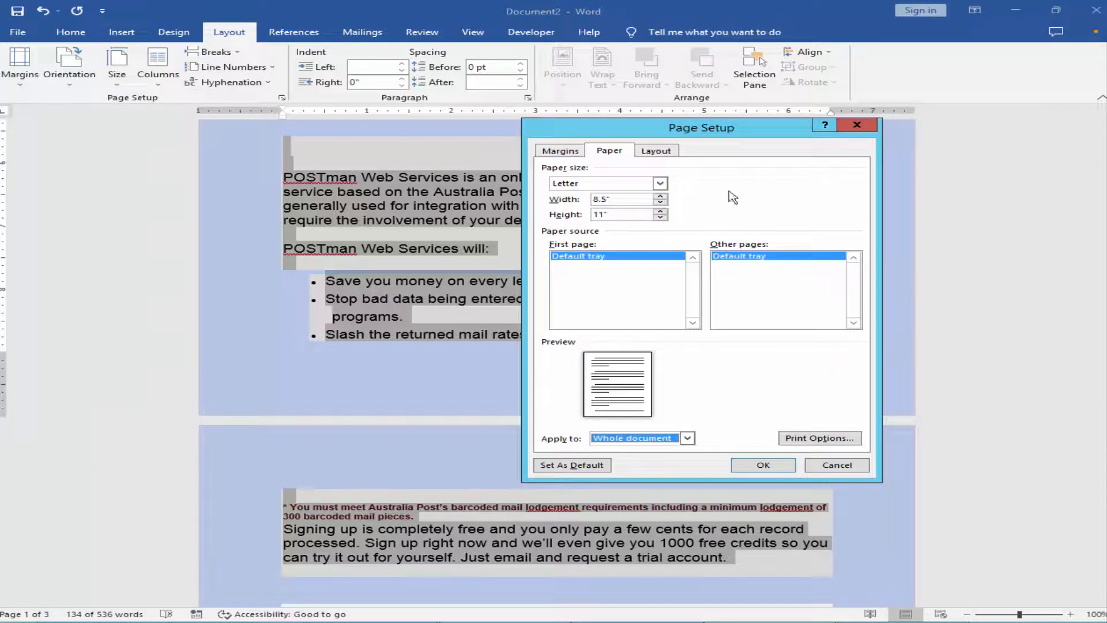
left_click(656, 151)
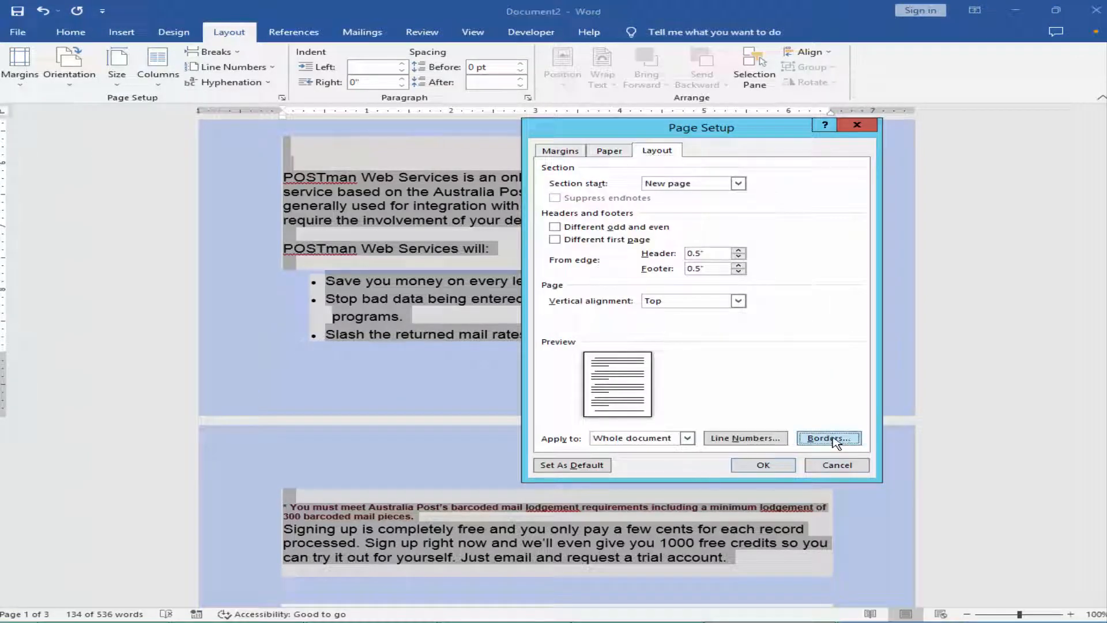
left_click(828, 438)
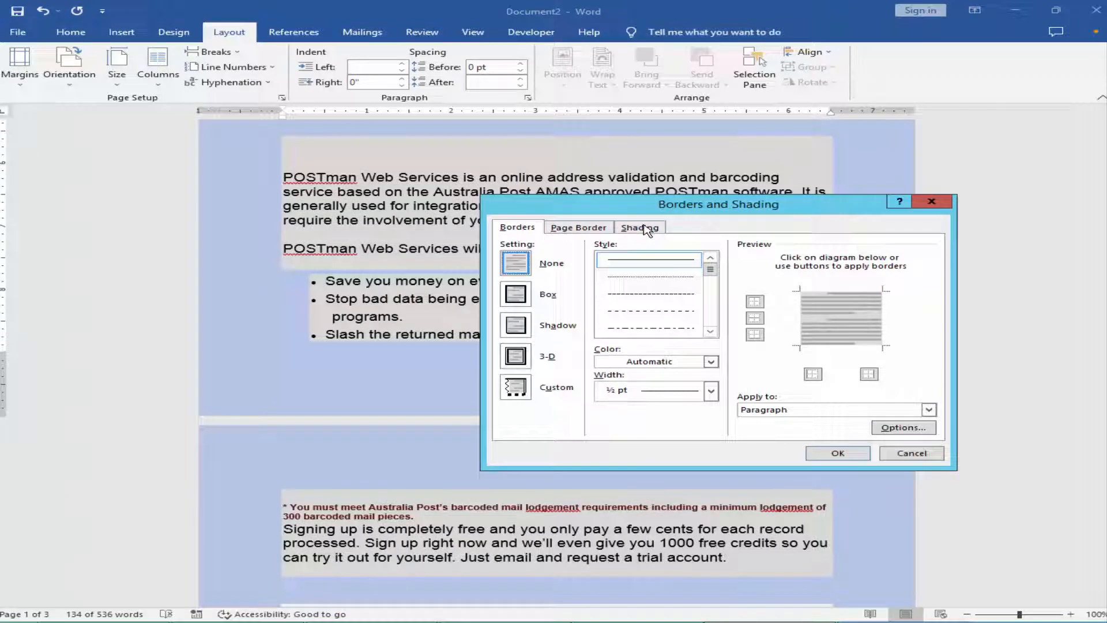
left_click(640, 227)
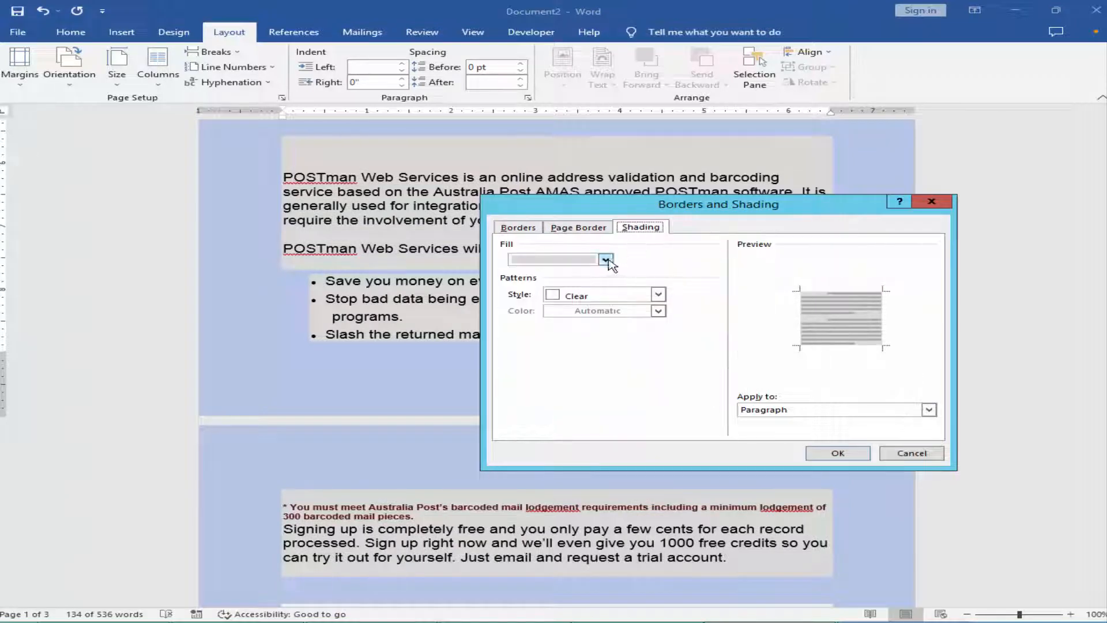
left_click(604, 259)
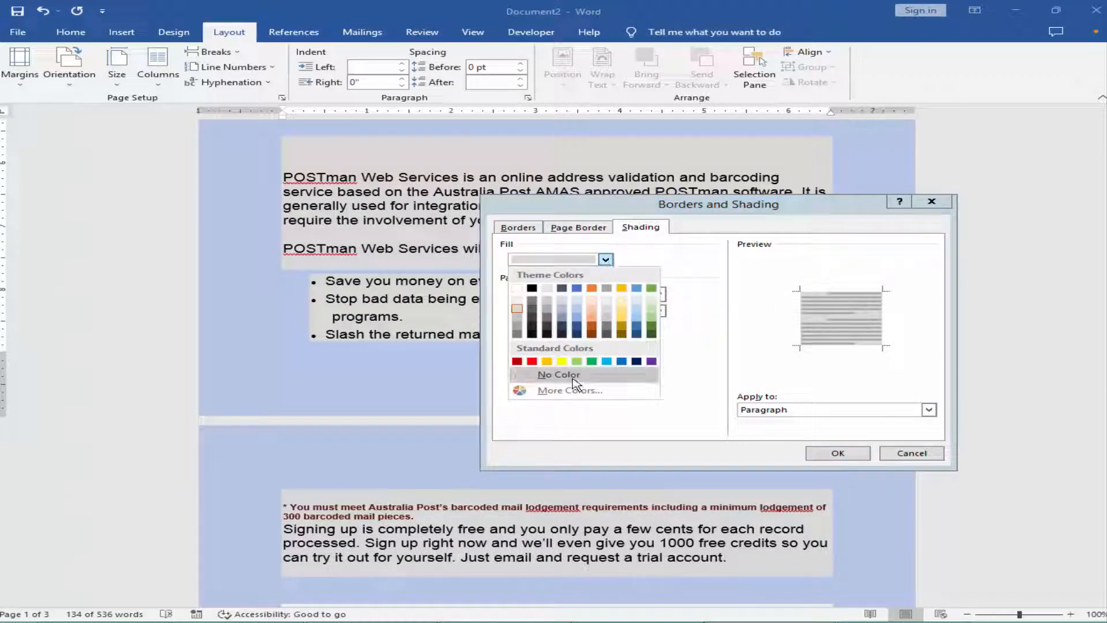
left_click(558, 375)
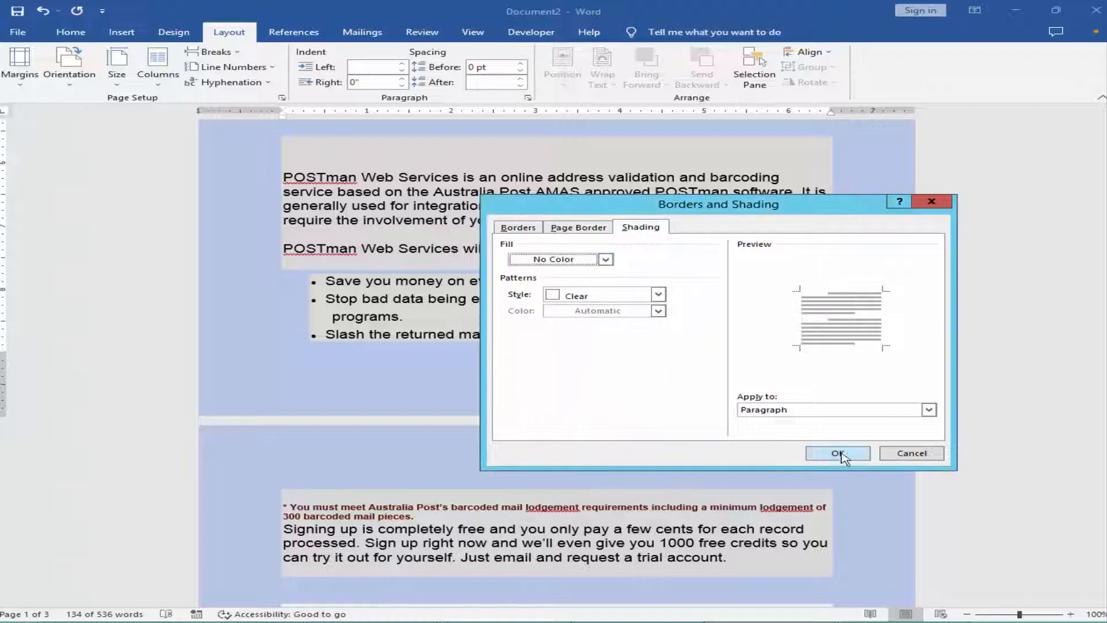
left_click(838, 453)
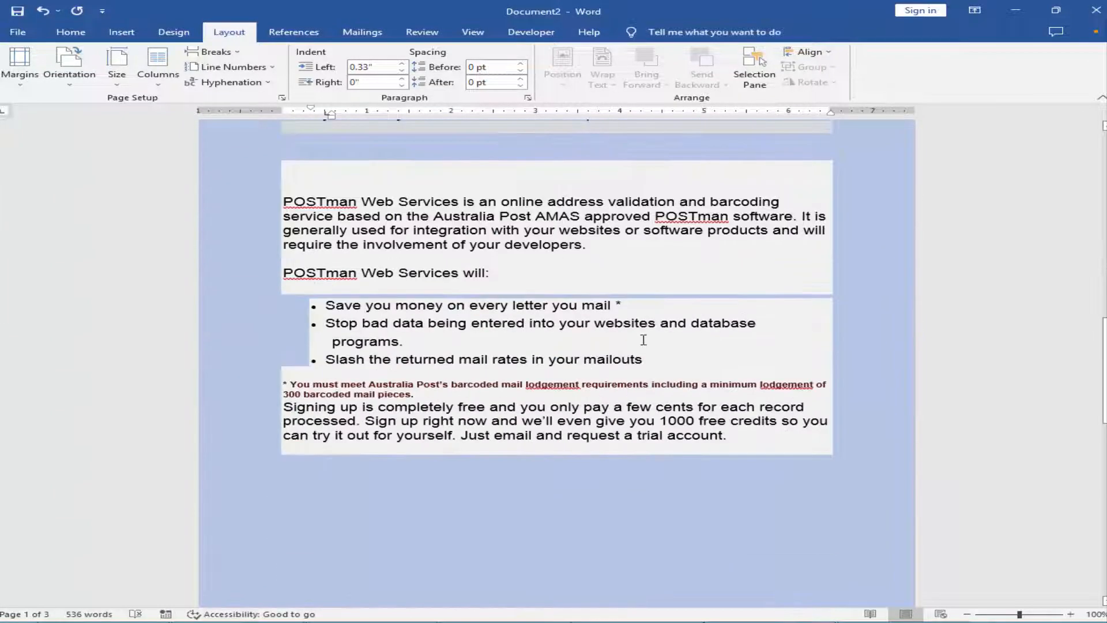
Apply No Color from the Home Shading dropdown to the remaining POSTman text blocks
scroll("down", 3)
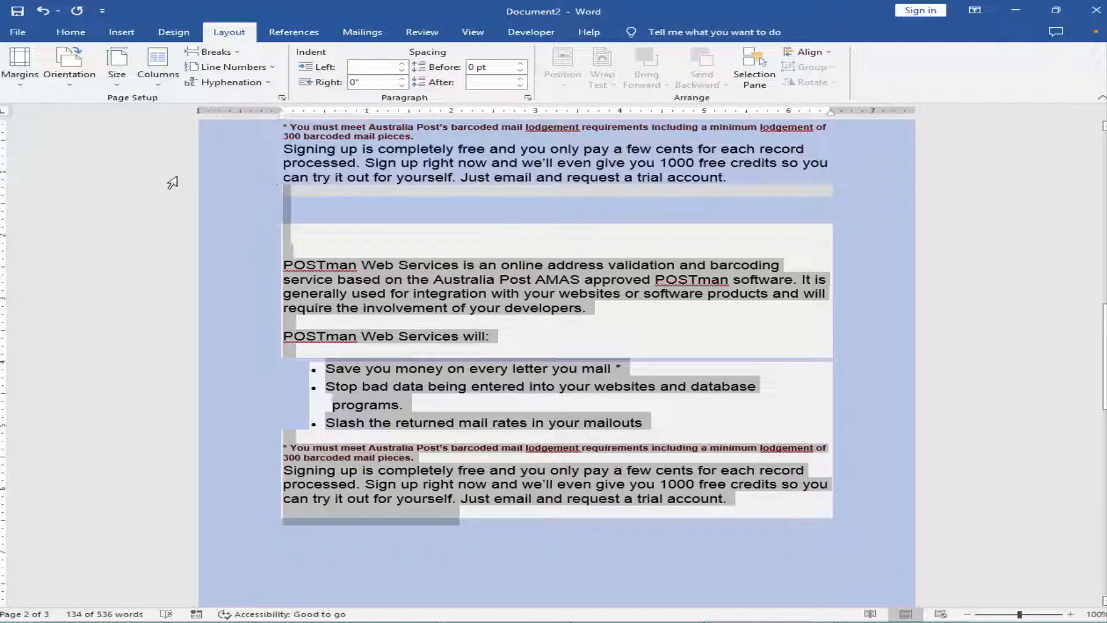
left_click(70, 31)
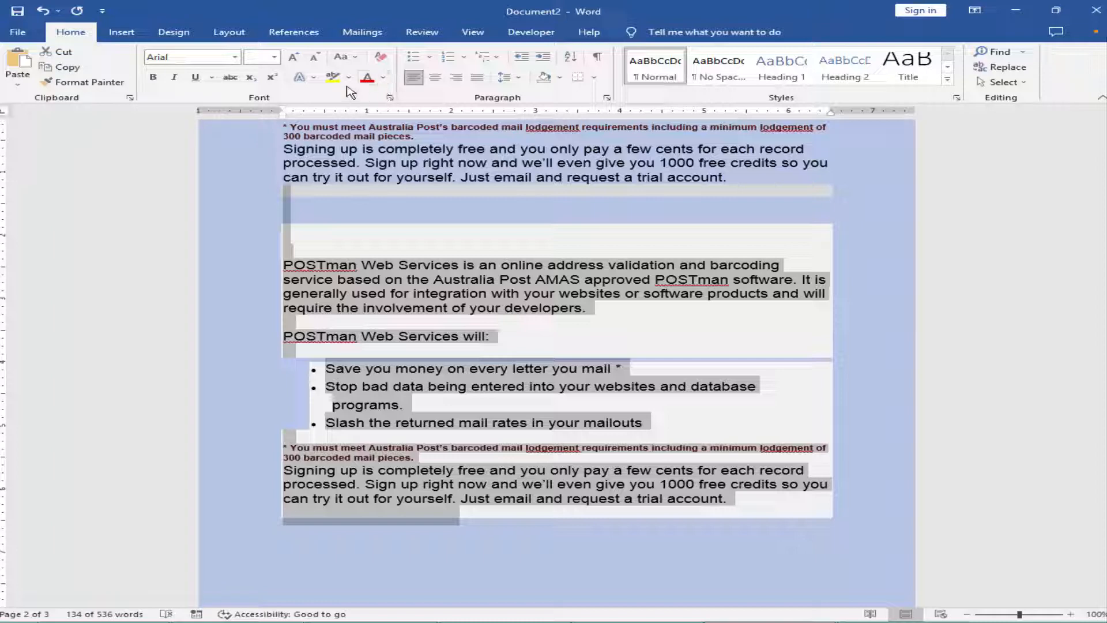
mouse_move(543, 77)
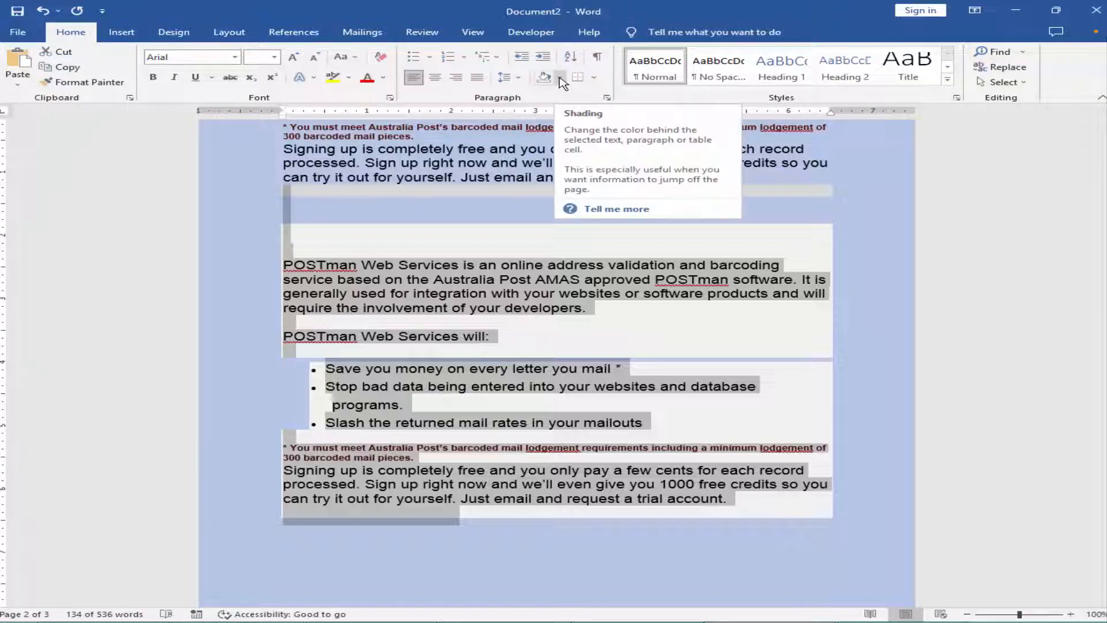
left_click(561, 76)
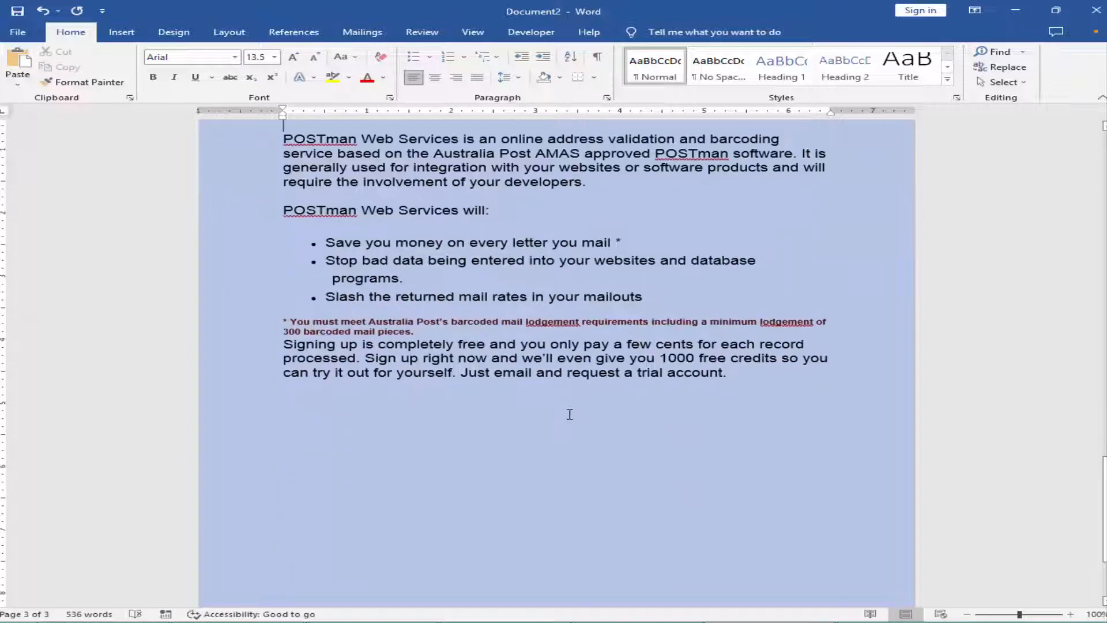
Scroll the document and show the Design ribbon with the Page Color option
scroll("down", 3)
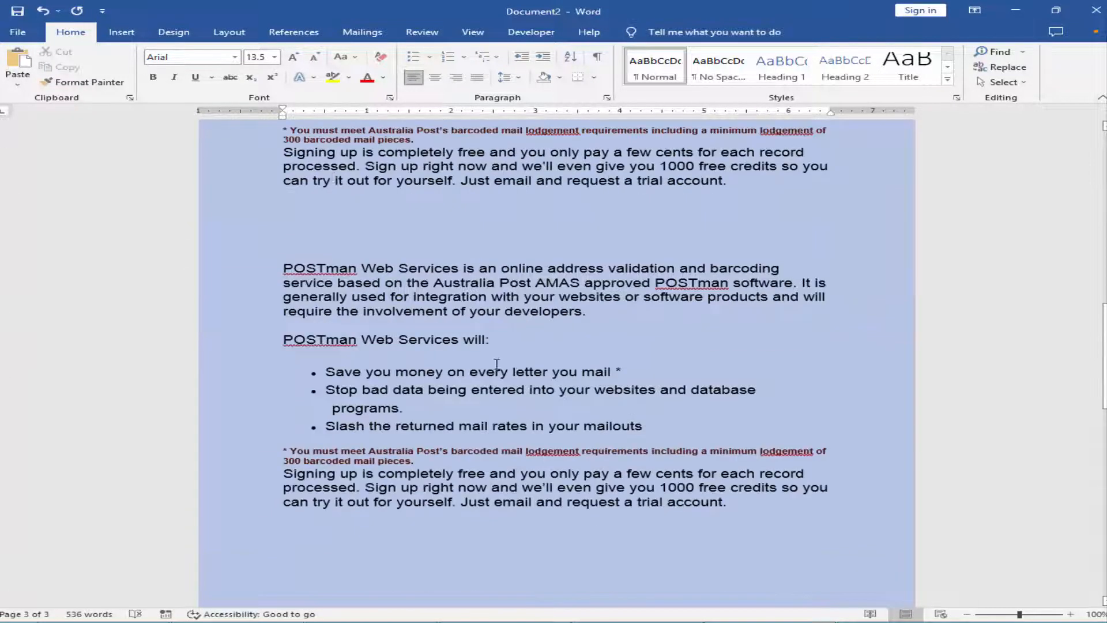
left_click(173, 32)
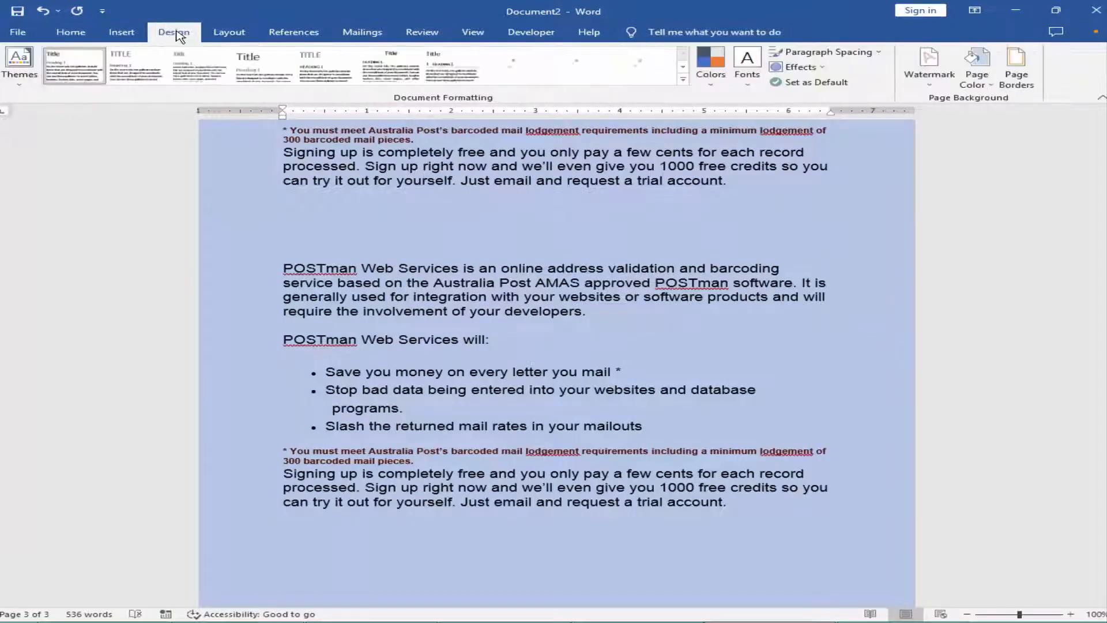